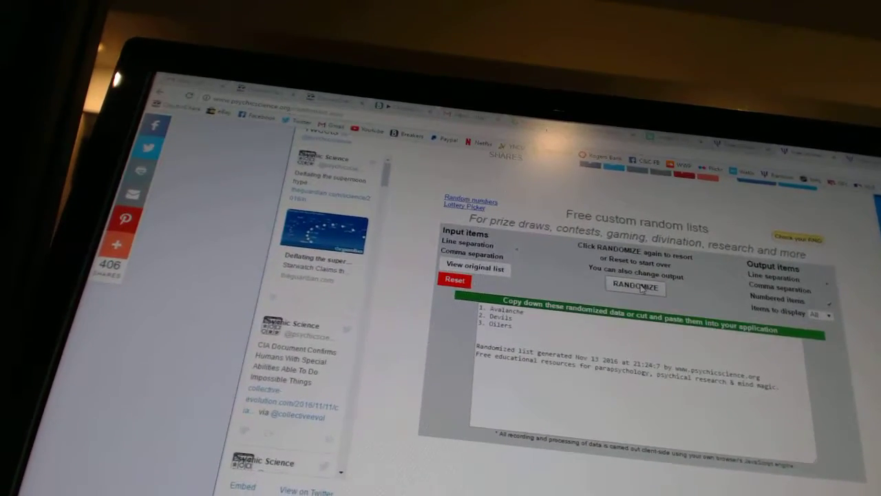
Randomize the team list twice, ending with Sharks, Predators, Avalanche and Flames on top
left_click(635, 288)
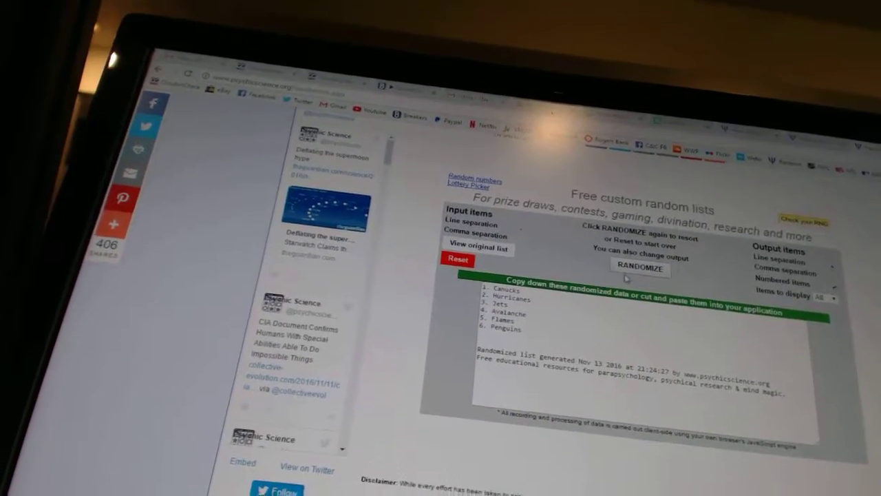
left_click(639, 269)
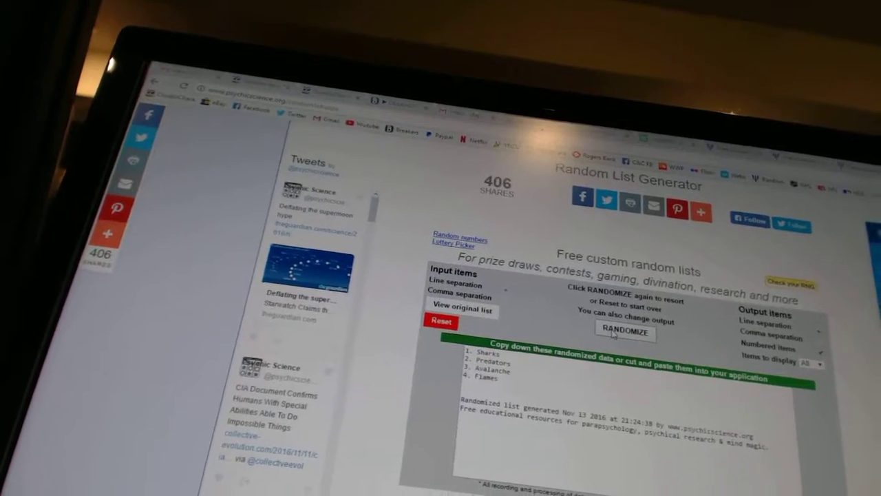
Randomize to produce a numbered list of paid participant usernames instead of team names
left_click(624, 334)
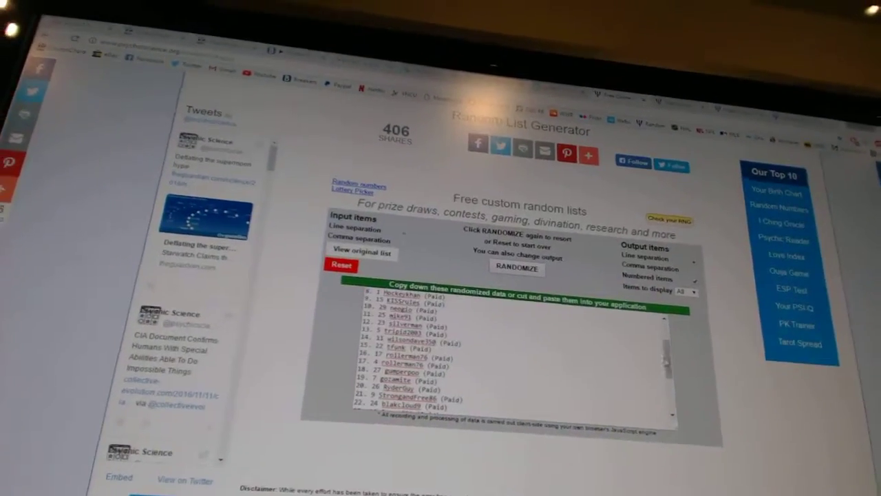
left_click(516, 269)
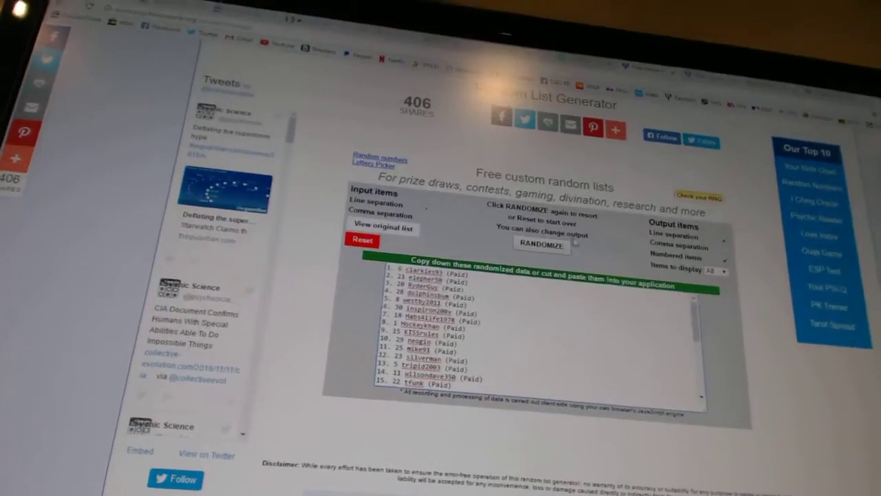
left_click(539, 245)
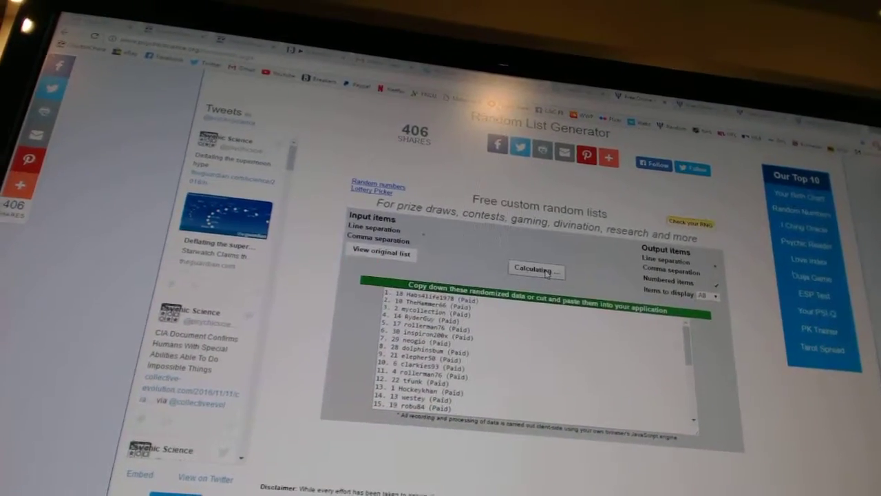
left_click(536, 270)
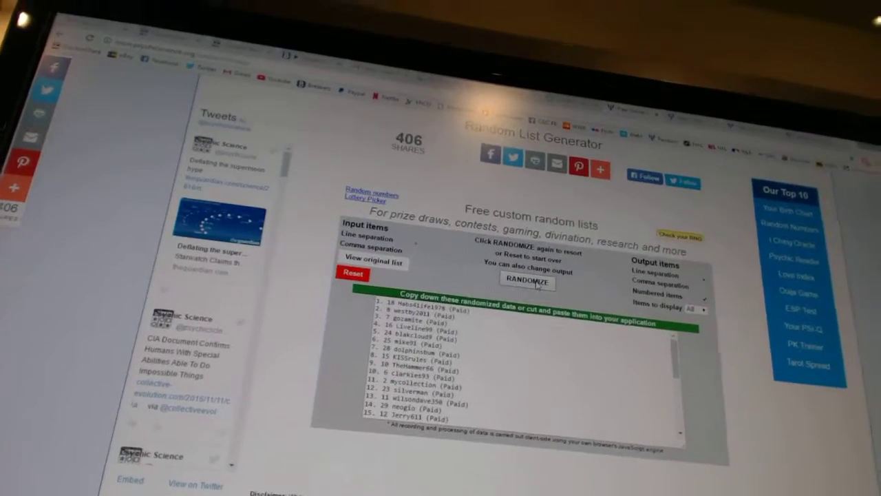